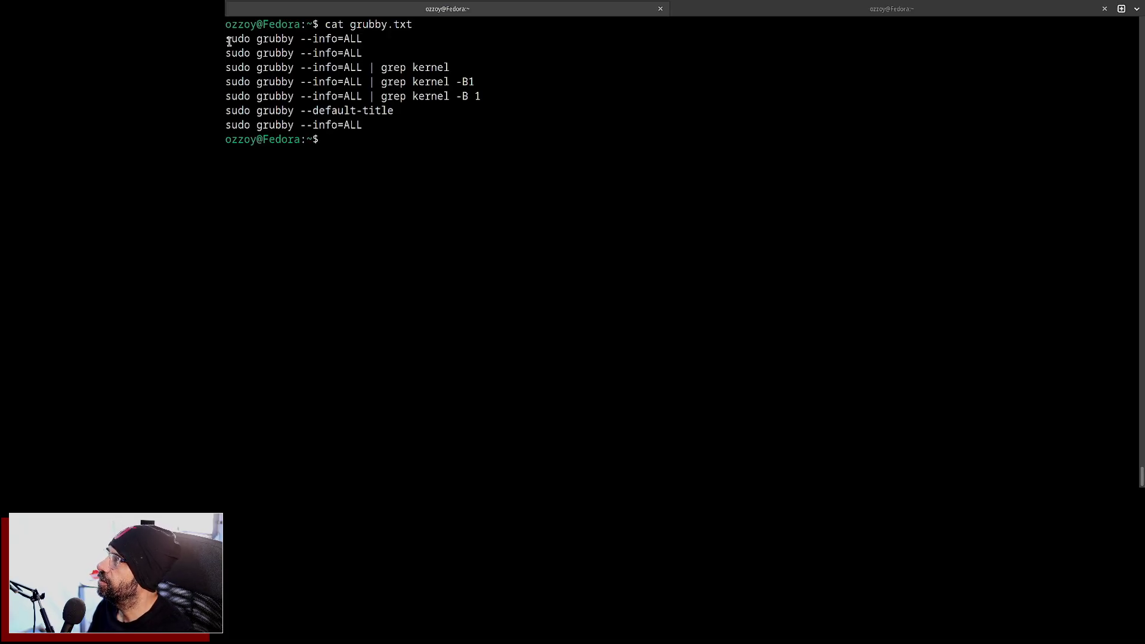
- Show the default title Fedora Linux 6.15.3, highlight it, then list all boot entries with sudo grubby --info=ALL
double_click(292, 39)
type("sudo grubby --info=ALL")
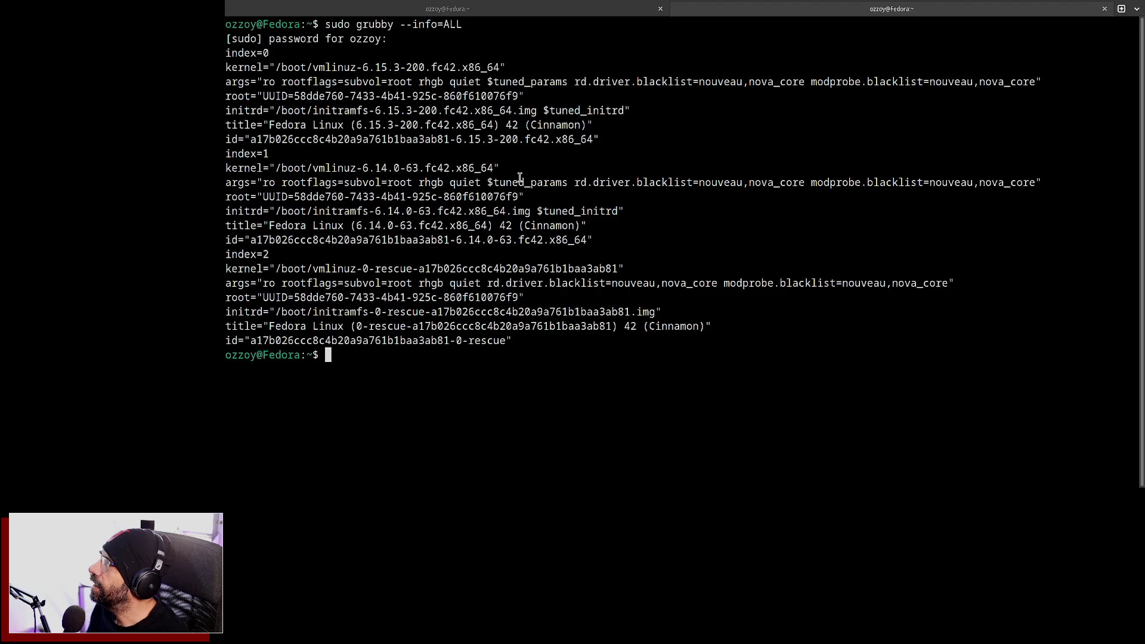
mouse_move(276, 81)
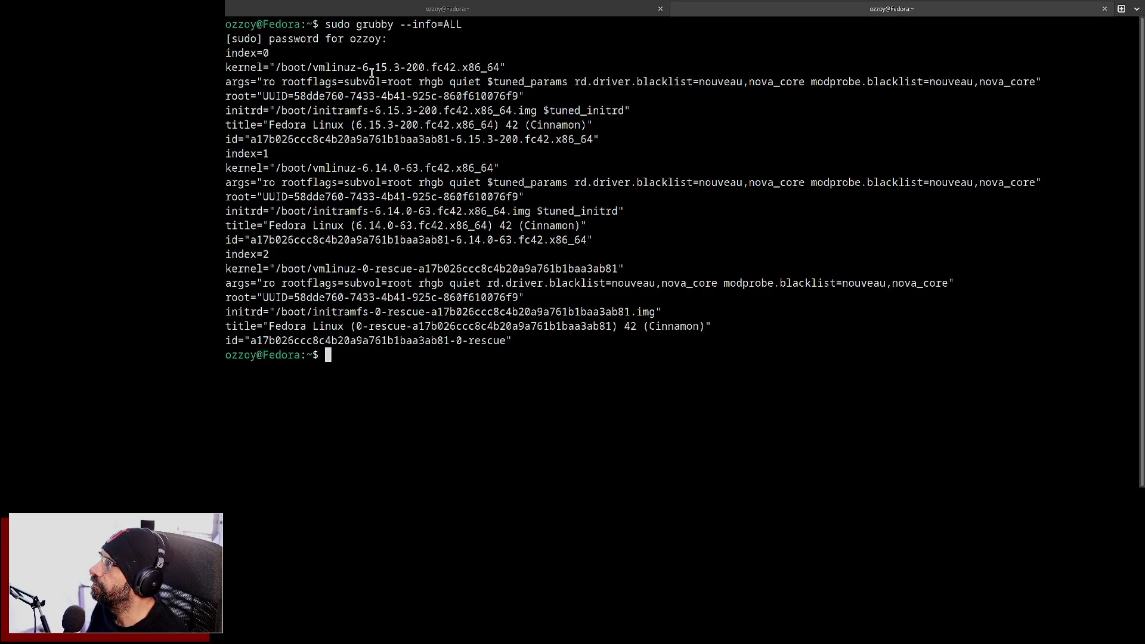
double_click(383, 167)
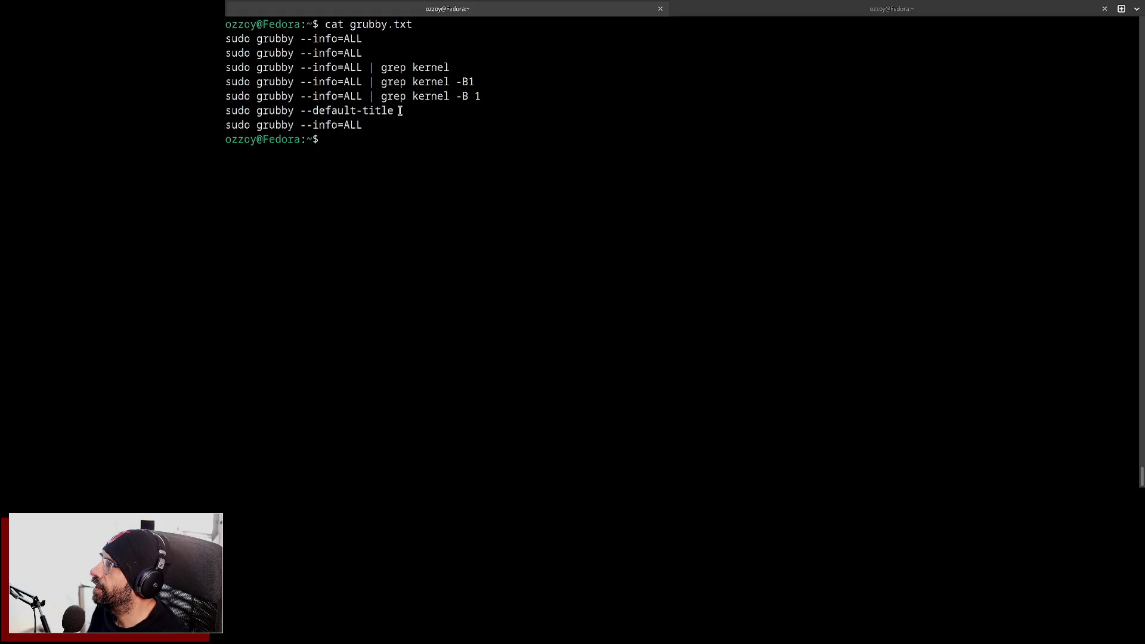
double_click(309, 110)
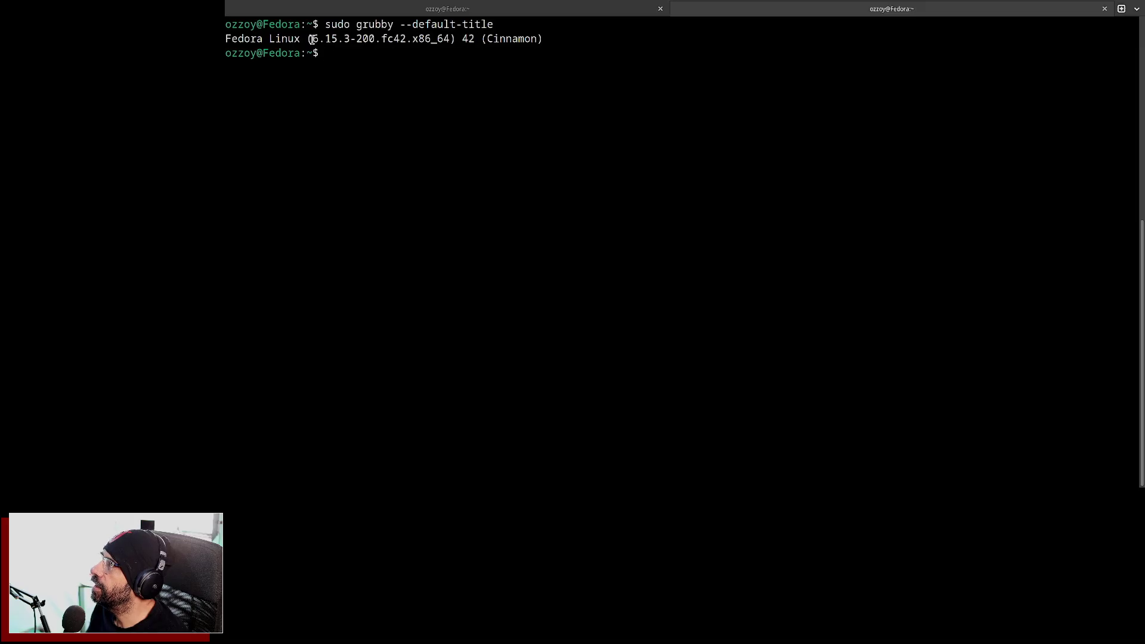
left_click_drag(312, 38, 445, 38)
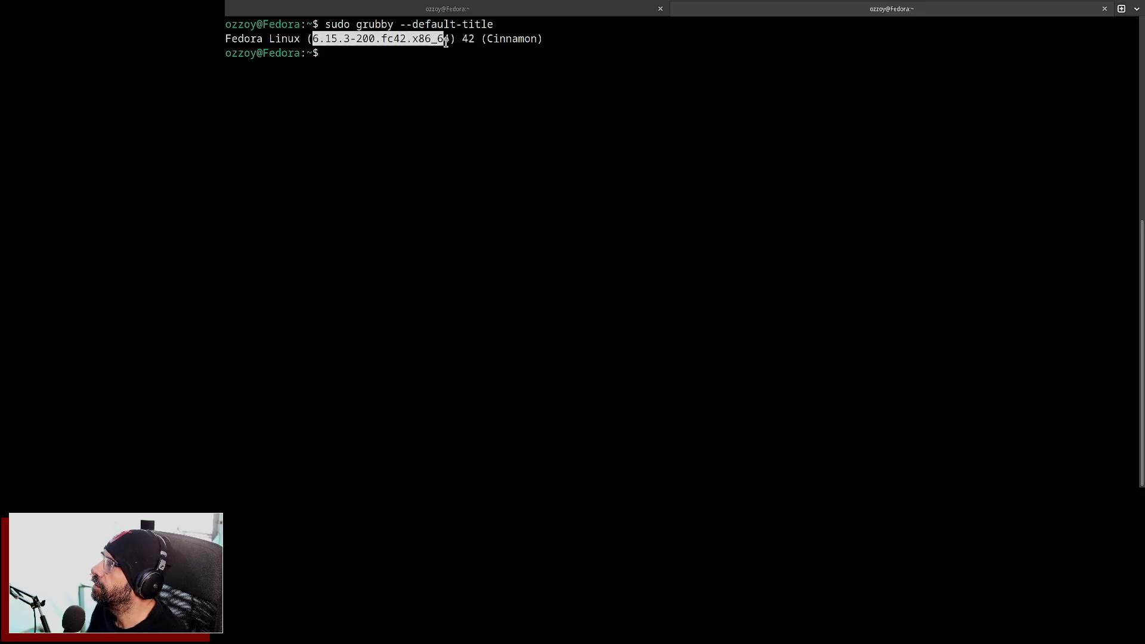
type("sudo grubby --info=ALL")
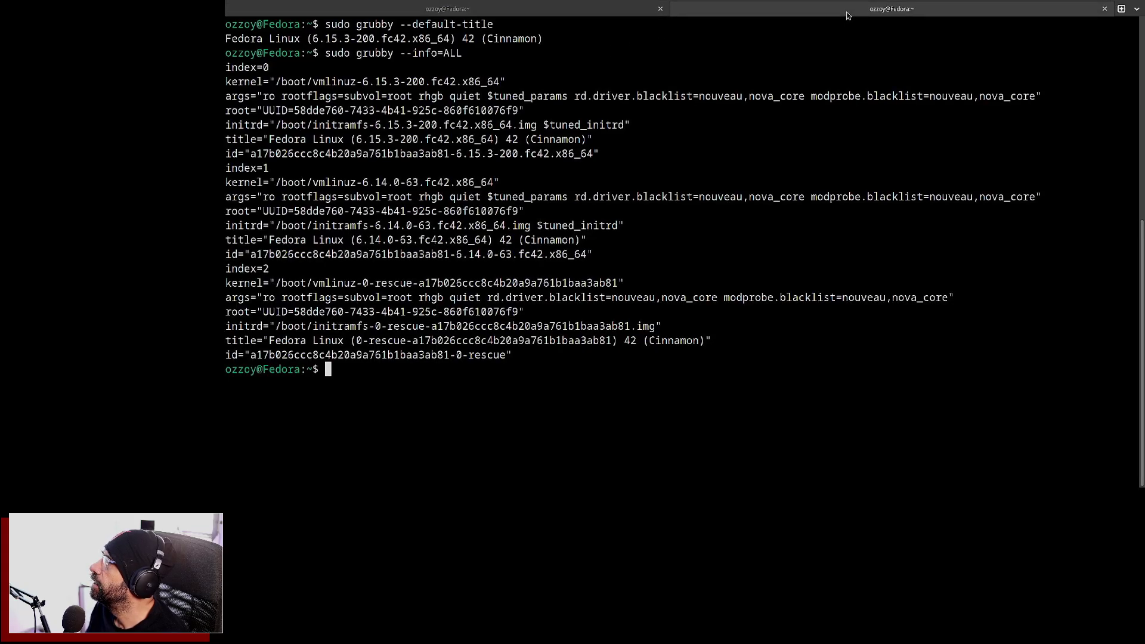
- Filter grubby --info=ALL through grep kernel -B 1 to list each entry's index and kernel path
type("sudo grubby --info=ALL | grep kernel -B 1")
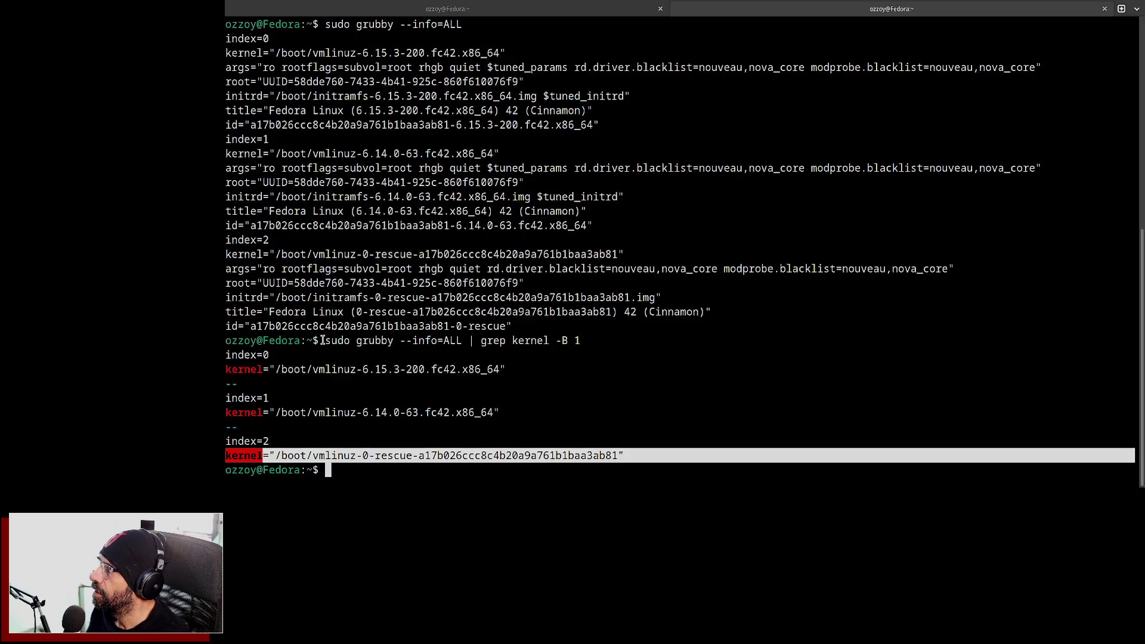
mouse_move(509, 369)
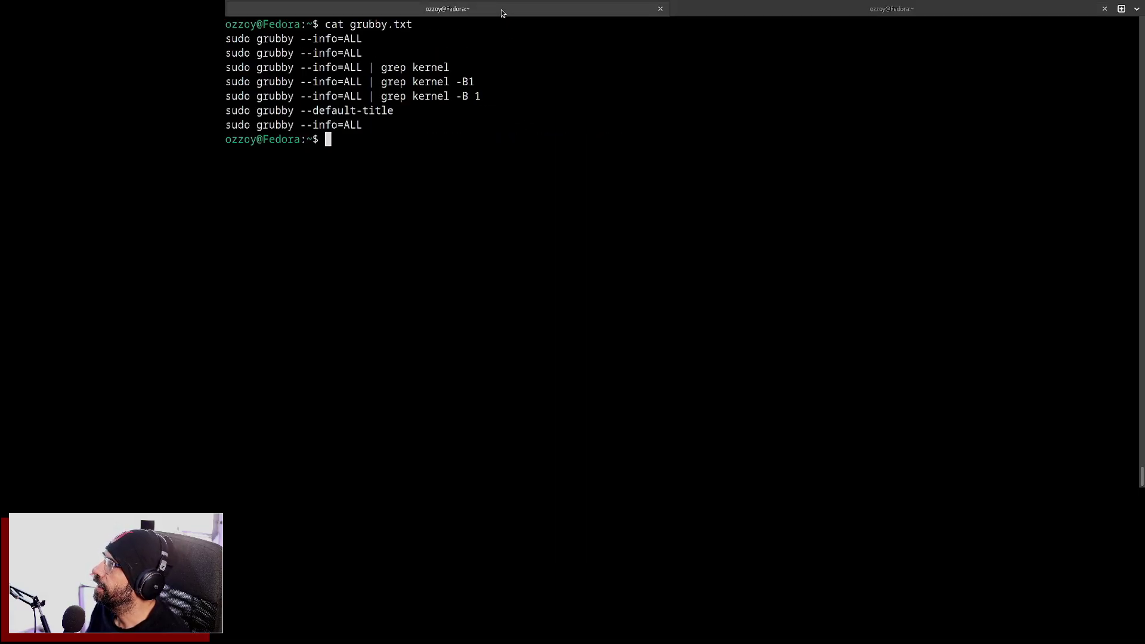
- Add 'sudo grubby --set-default-index=1' to grubby.txt in vim and write the file
type("vim grubby.txt")
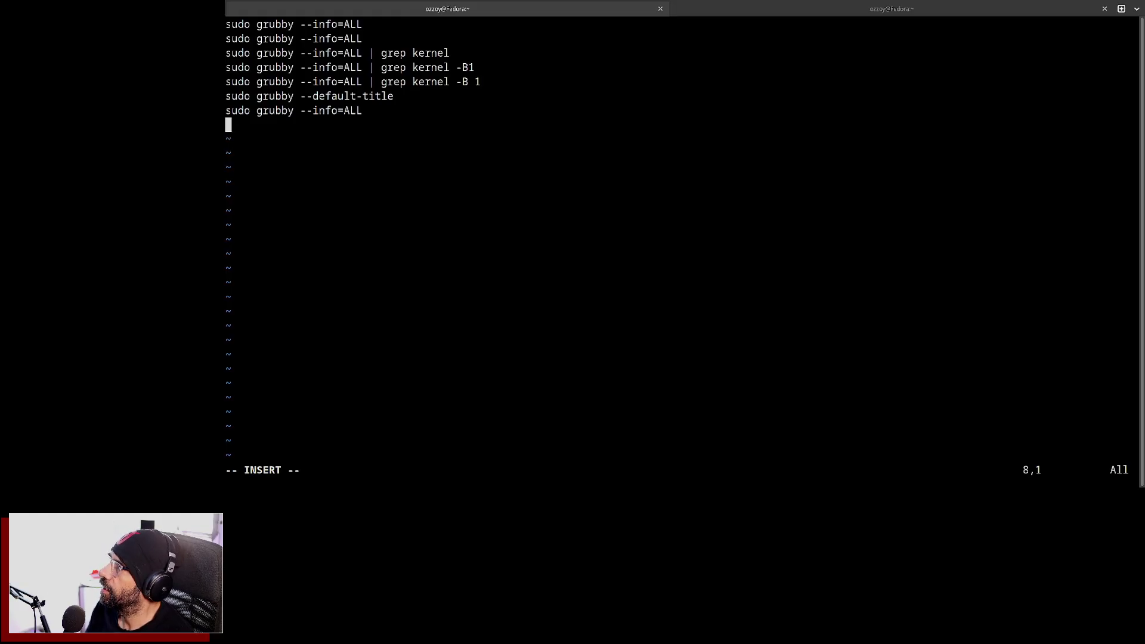
type("sudo grubby --set-default-index=1")
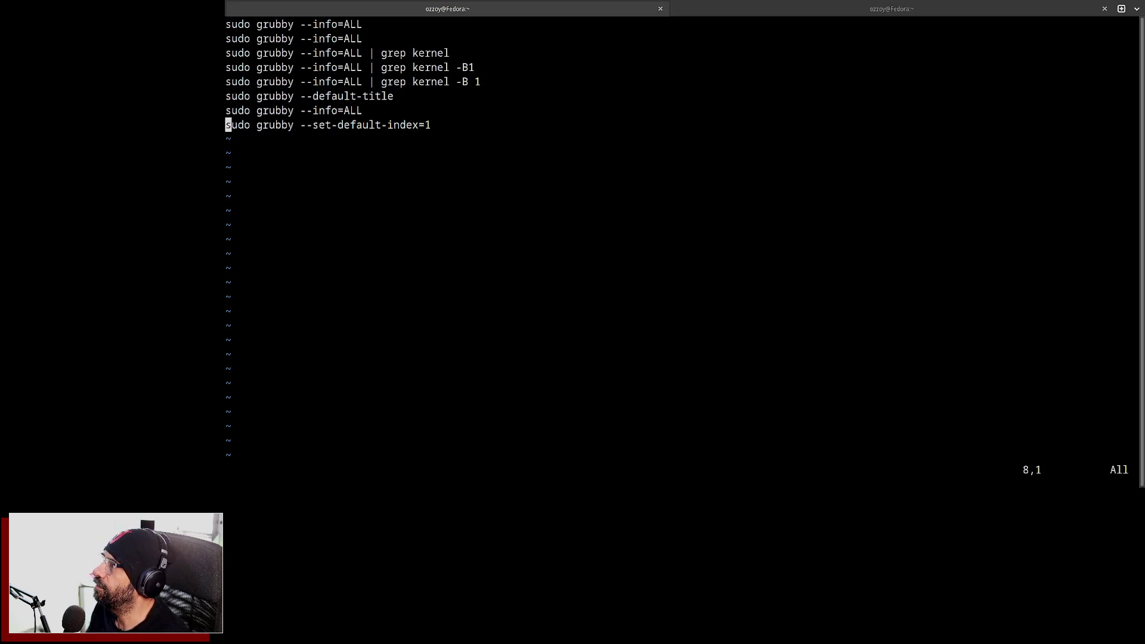
type(":w")
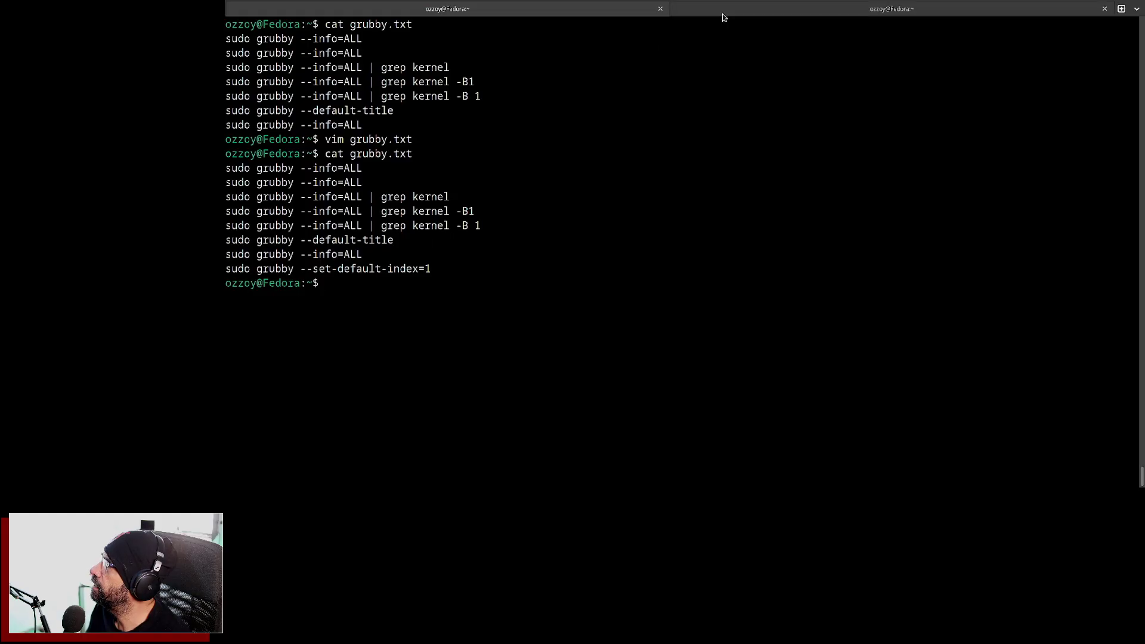
- Run sudo grubby --set-default-index=1 to make the 6.14.0-63 kernel entry the default
key("Return")
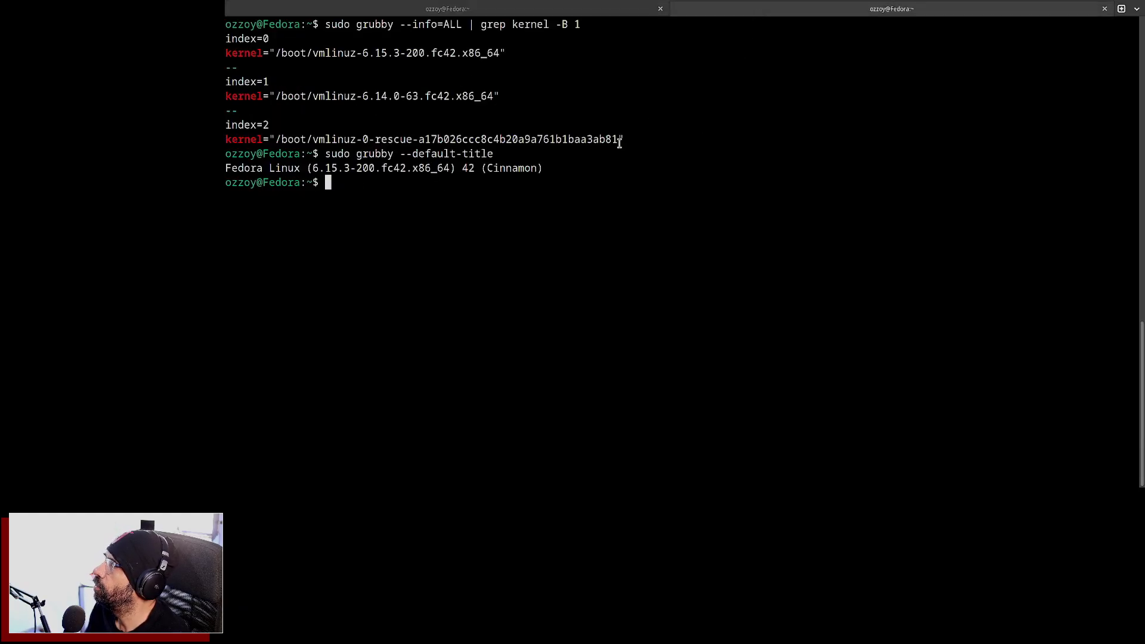
type("sudo grubby --set-default-index=1")
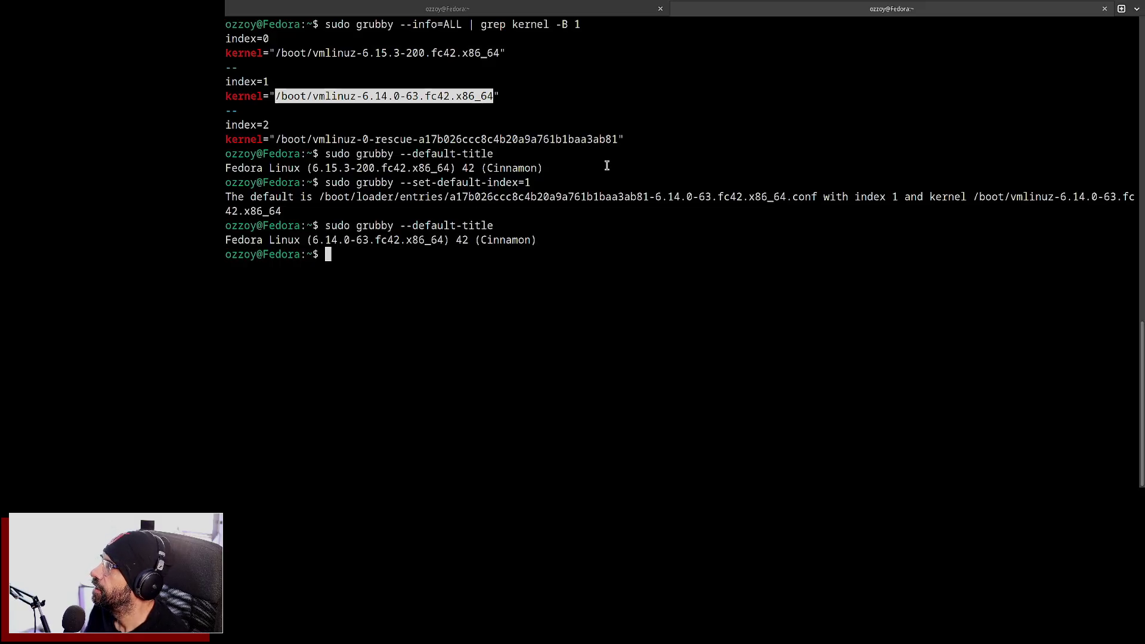
- Verify the default title with sudo grubby --default-title and select --default-title in the notes
type("sudo grubby --default-title")
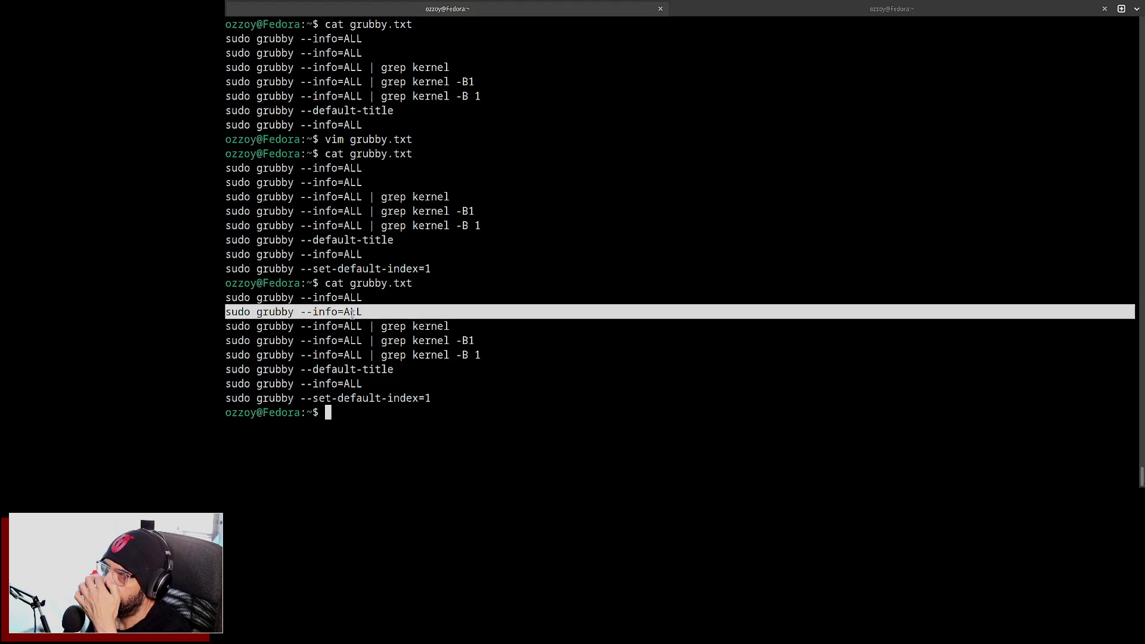
double_click(346, 369)
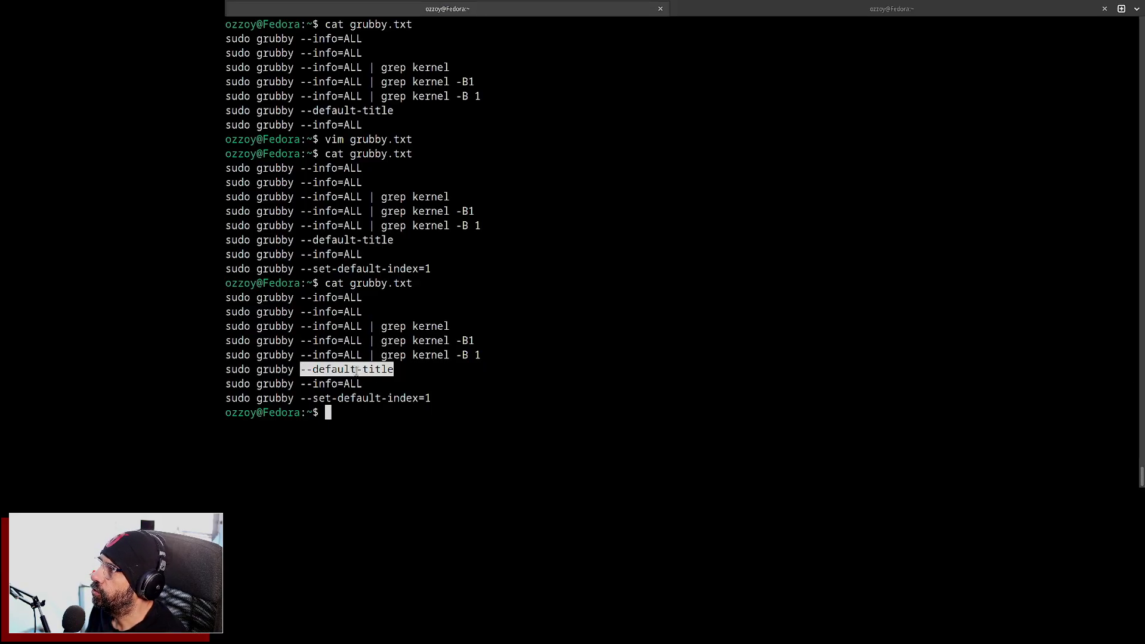